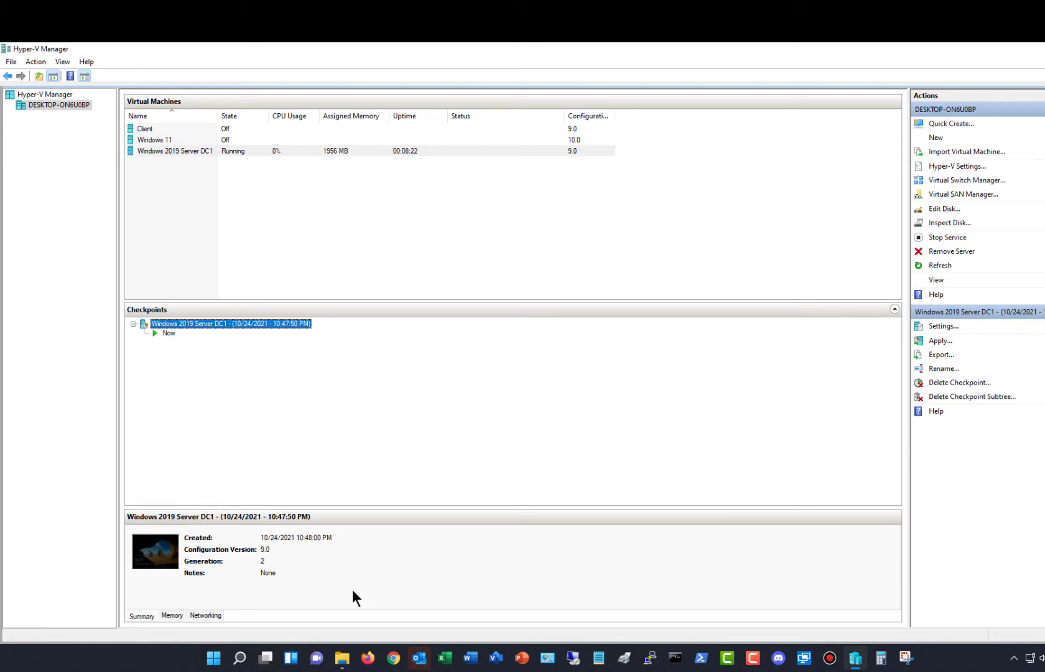
mouse_move(333, 504)
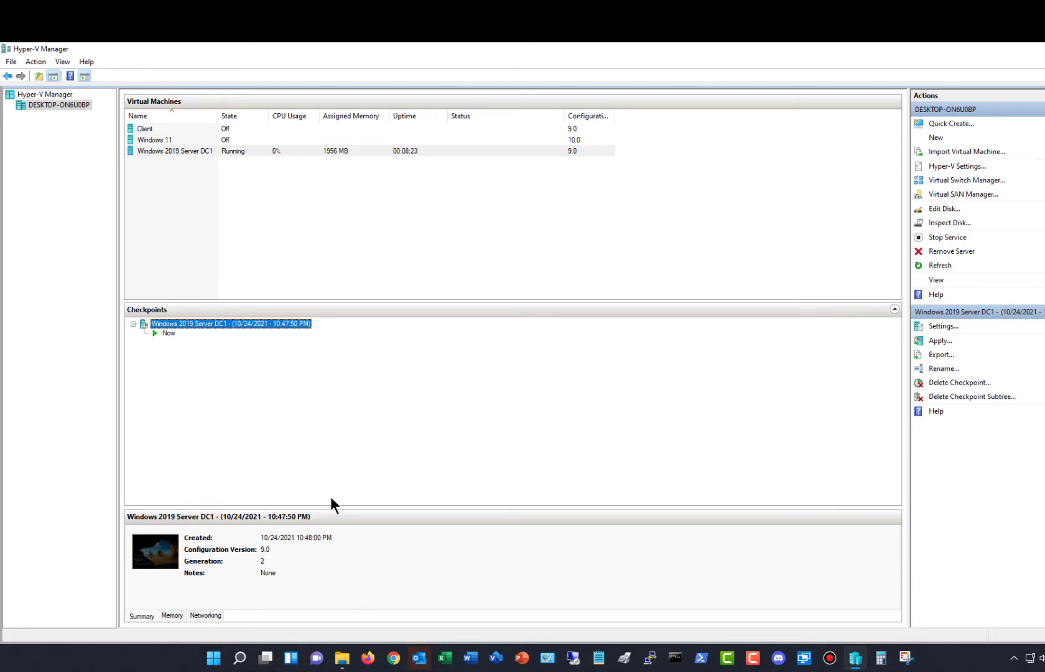
Select the running Windows 2019 Server DC1 virtual machine to view its details and checkpoint.
click(175, 150)
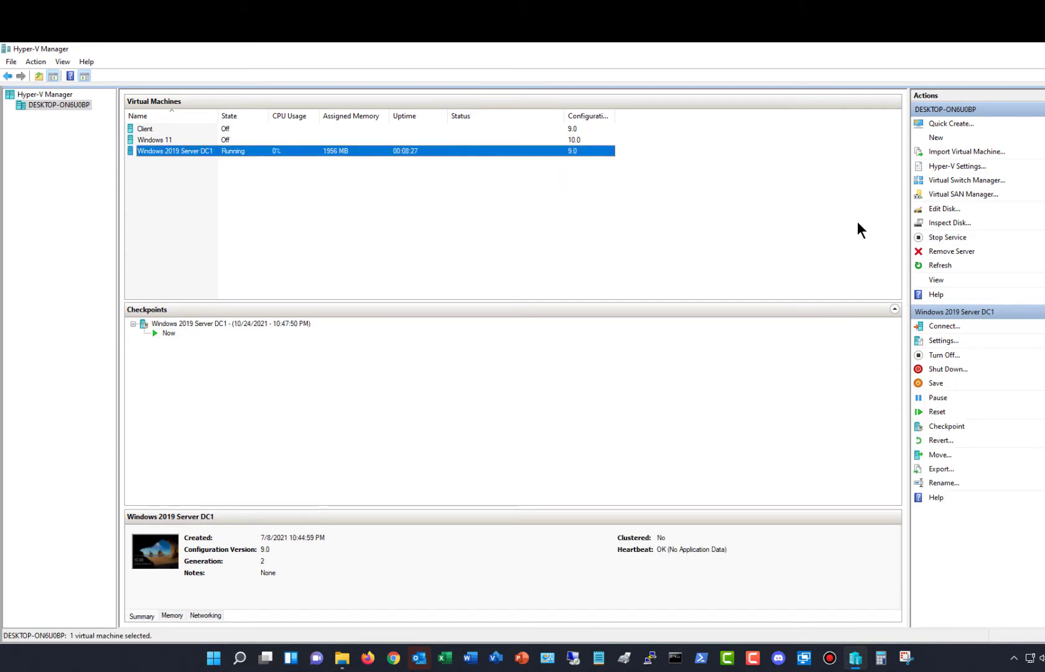
Open DC1's SCSI hard drive settings and select its .avhdx virtual disk path for copying.
click(943, 340)
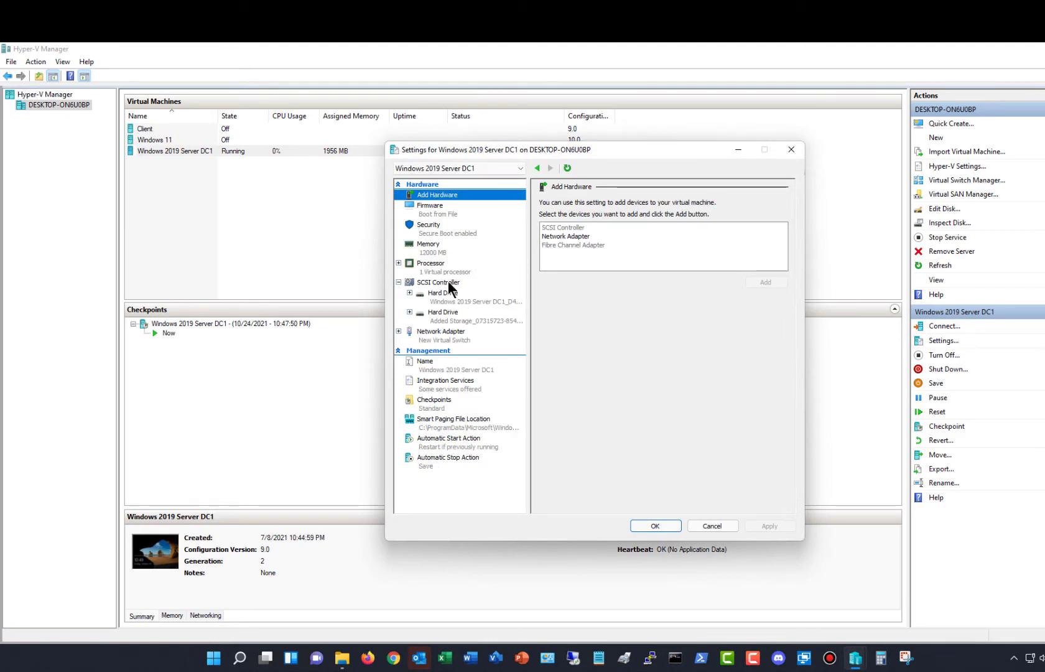
click(442, 292)
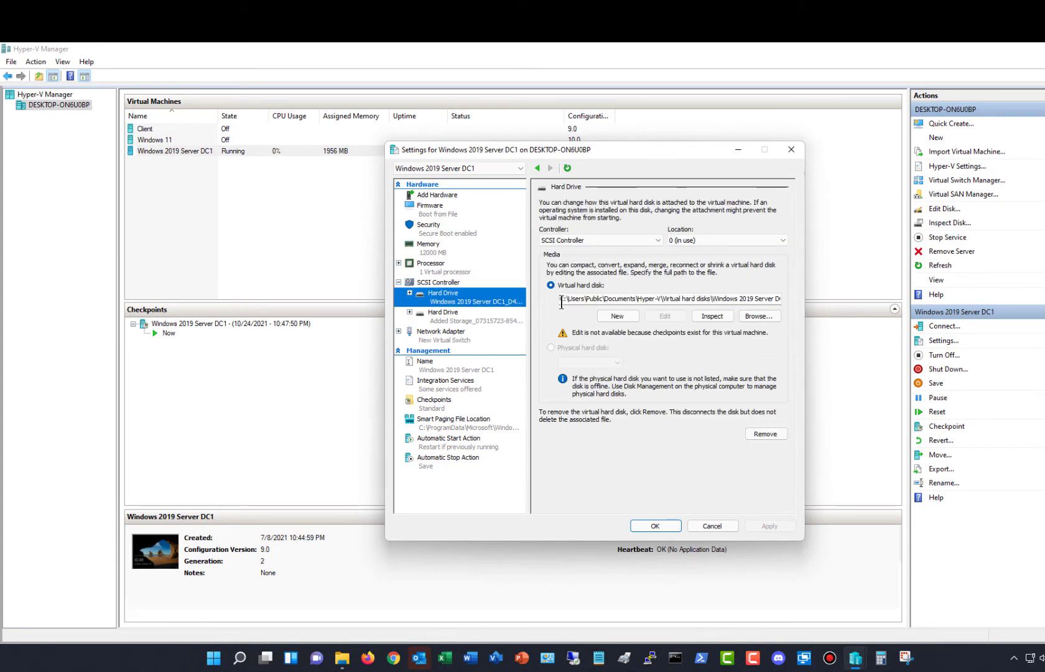
triple_click(667, 299)
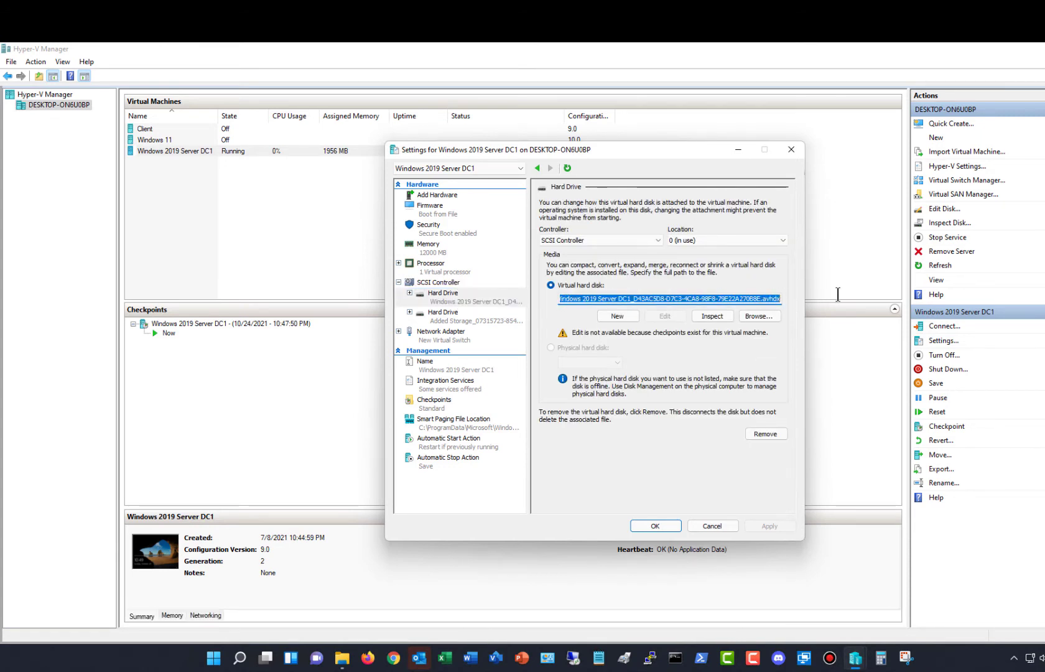
right_click(670, 298)
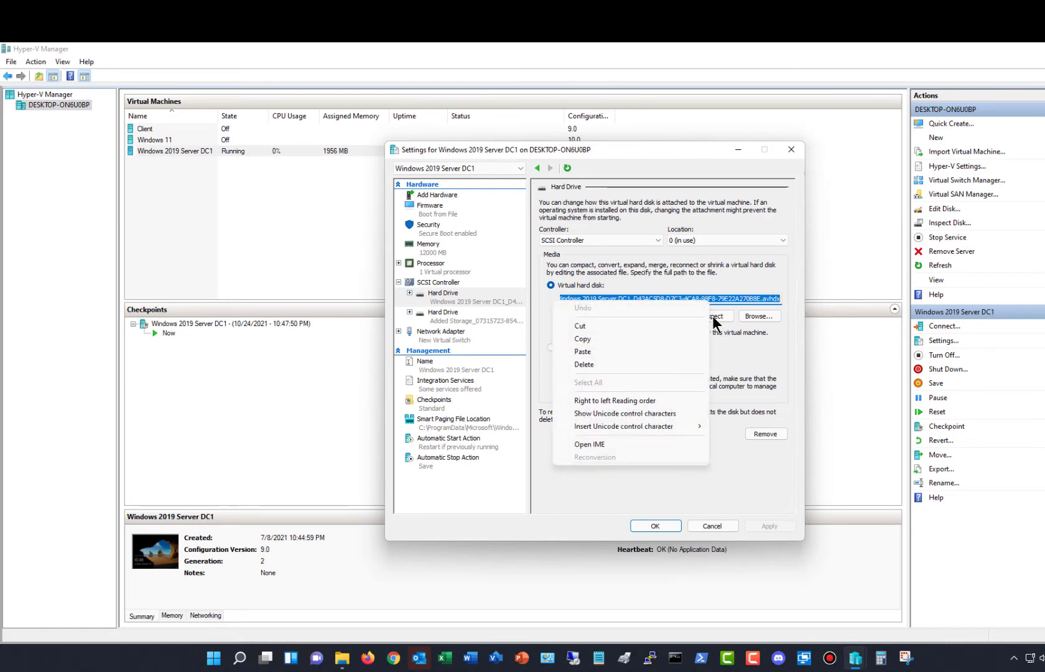
Copy the disk path and select the Windows 2019 Server DC1.vhdx base disk in File Explorer.
click(267, 658)
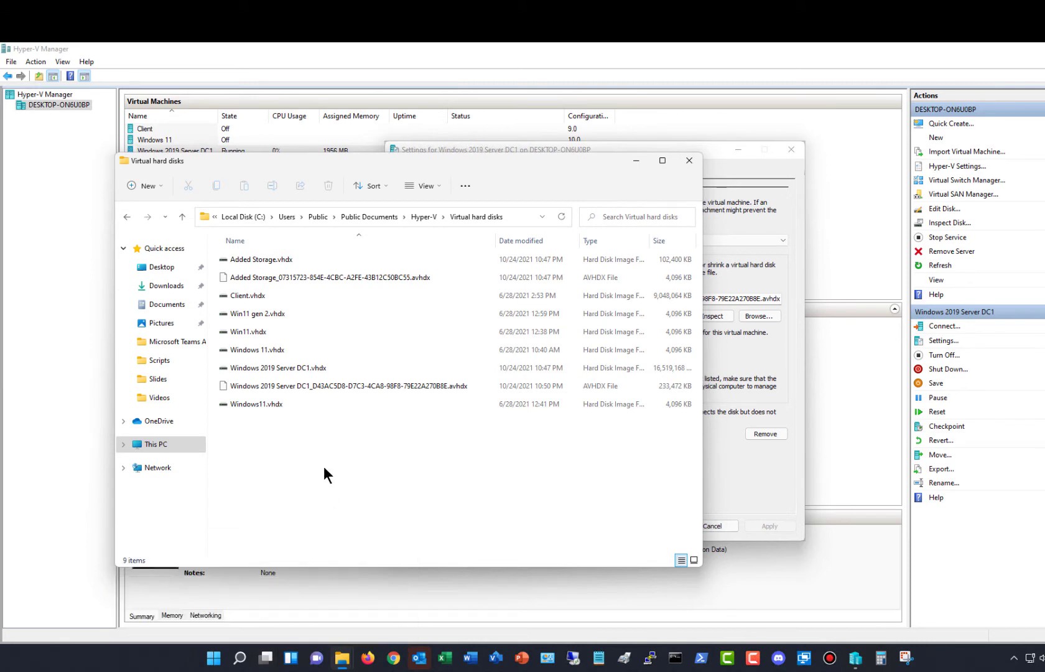
mouse_move(361, 407)
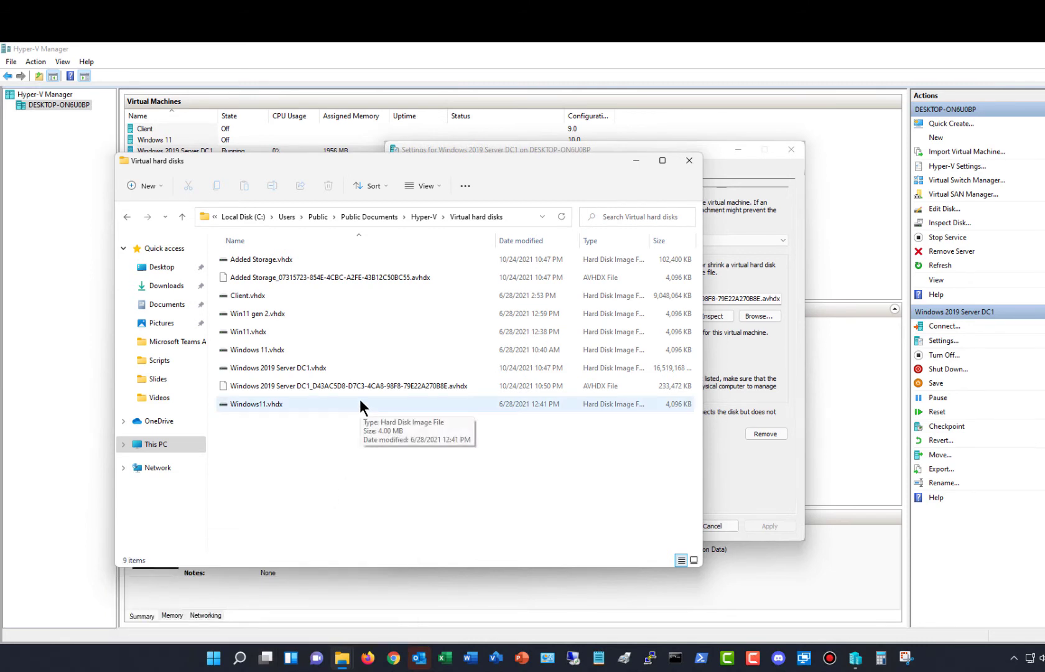
mouse_move(339, 390)
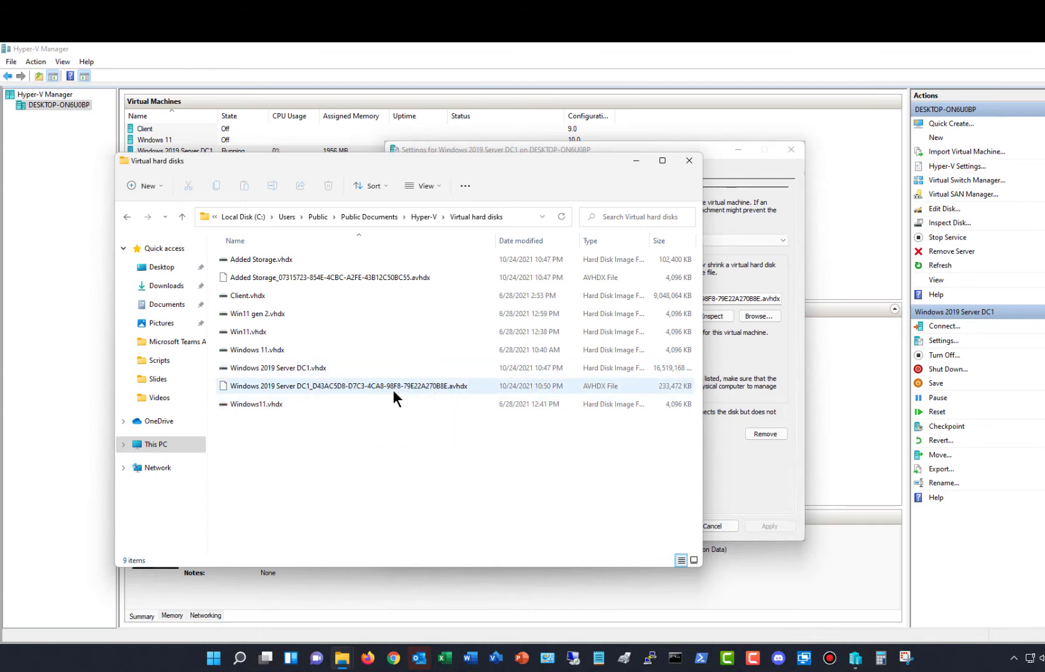
mouse_move(397, 393)
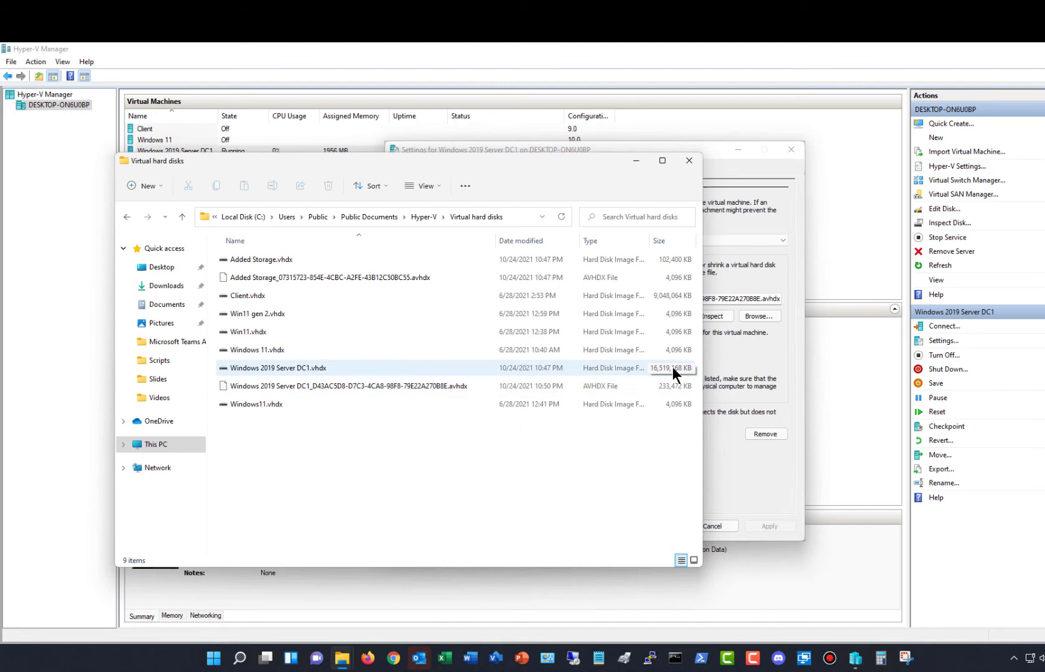
click(347, 385)
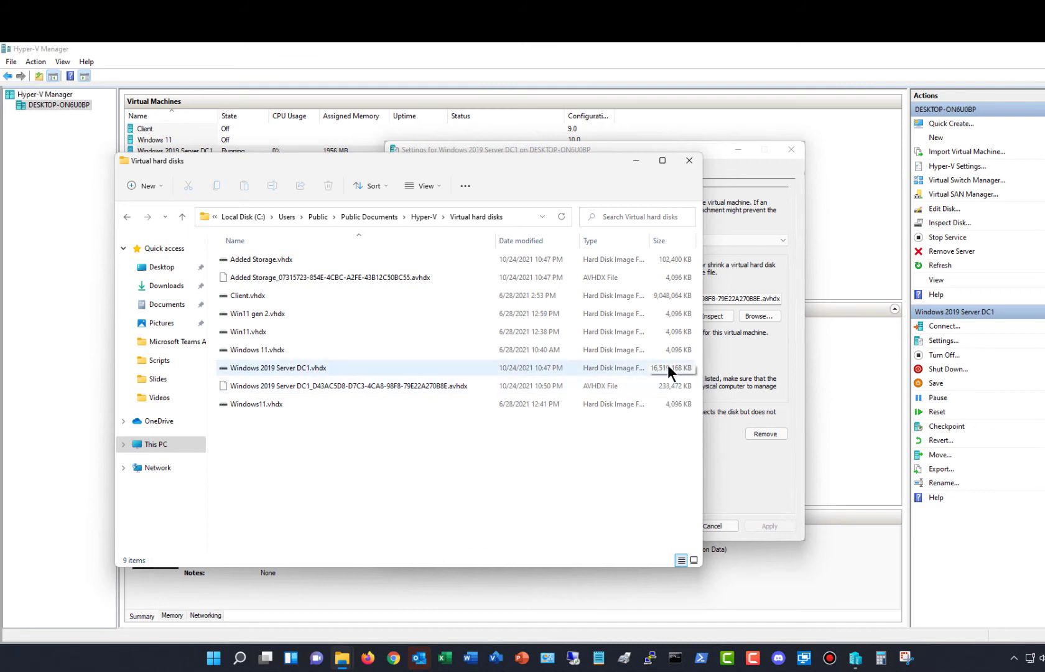
click(346, 385)
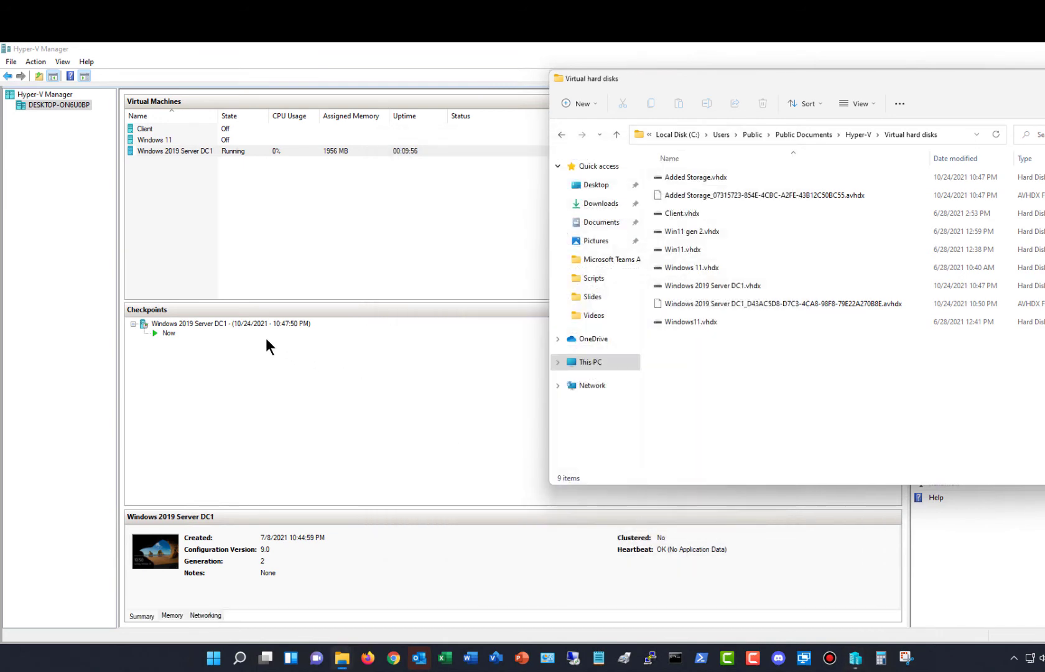
Delete DC1's checkpoint from the Checkpoints pane and confirm the deletion.
right_click(230, 323)
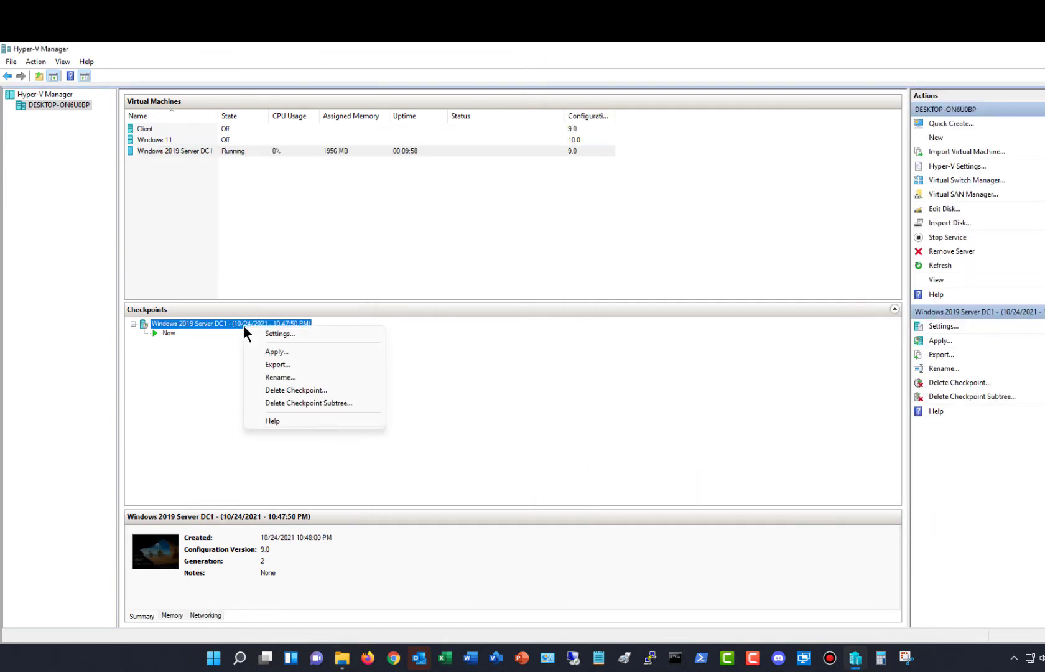
click(297, 390)
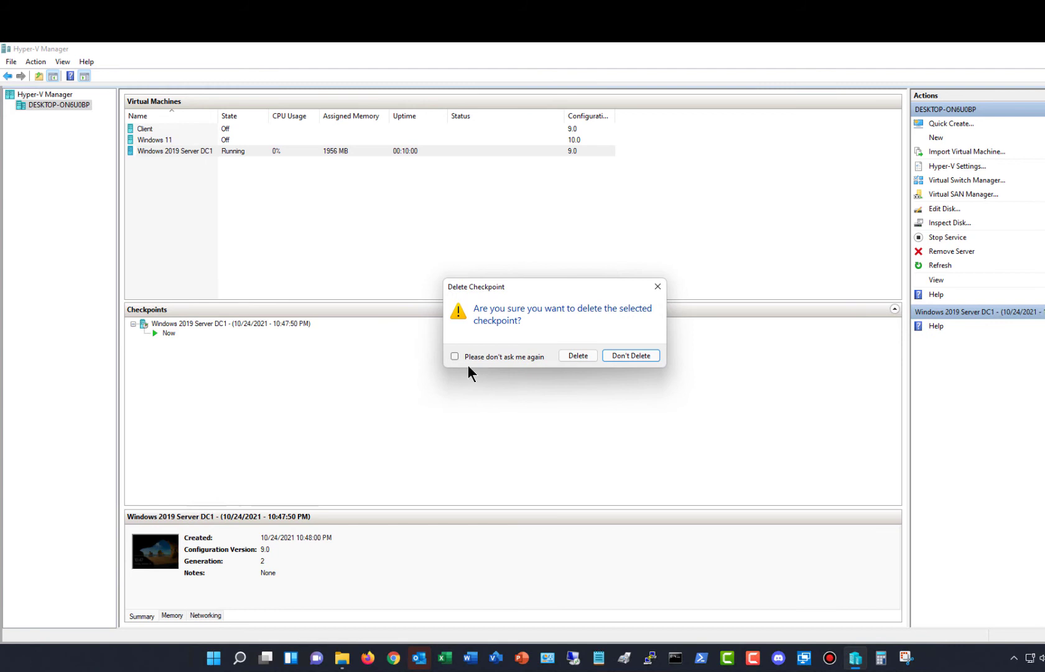
click(577, 355)
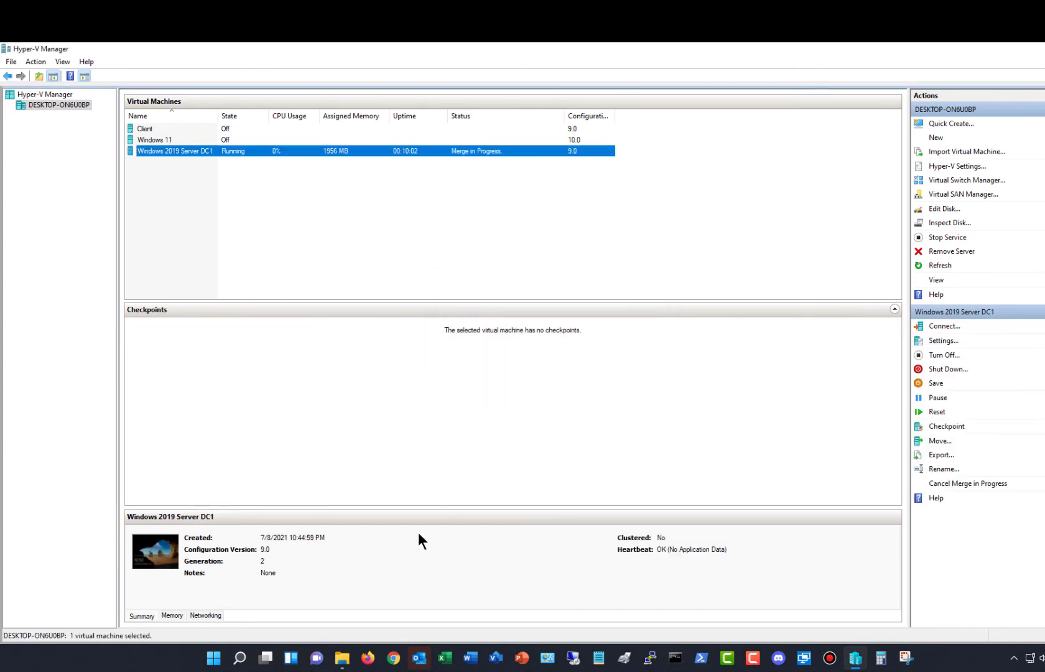